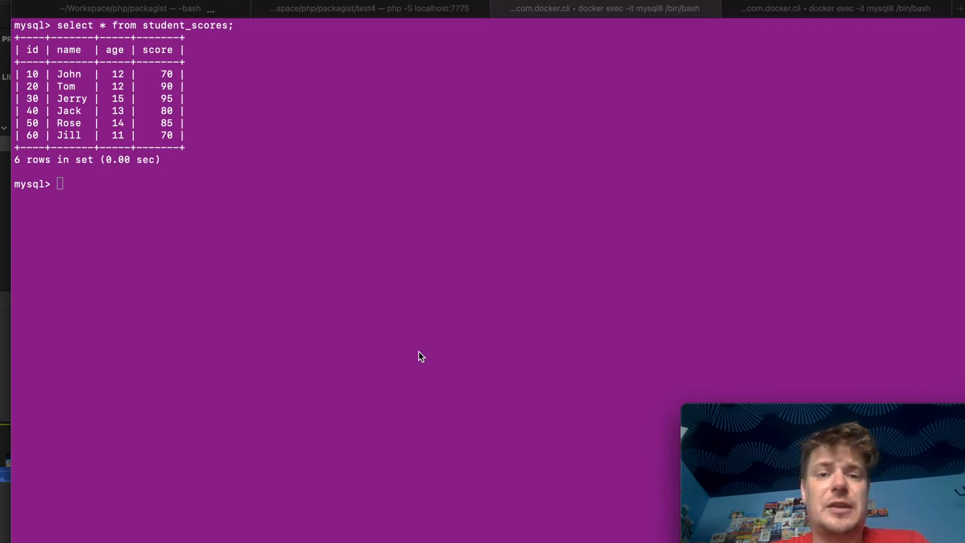
mouse_move(156, 187)
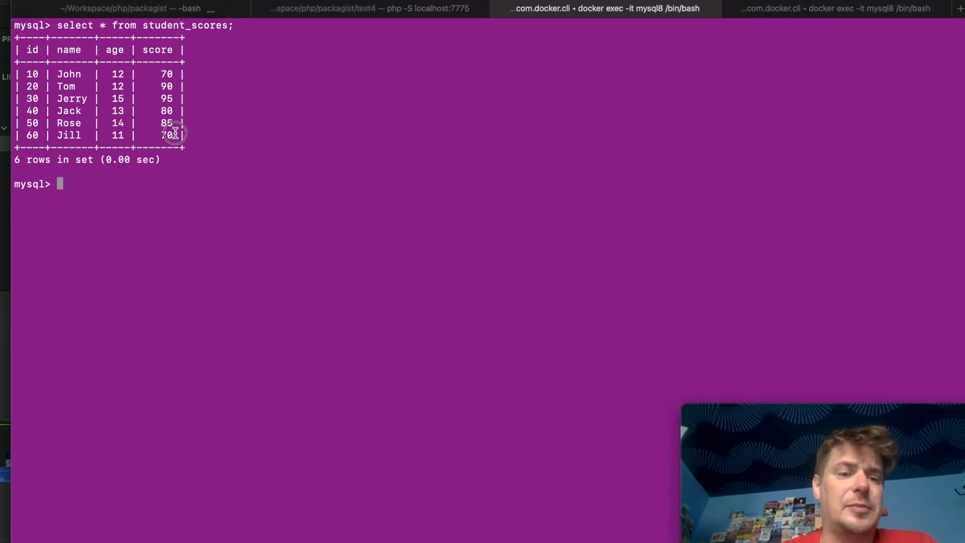
- Begin a transaction and write a select-for-update query on student_scores row id 50
drag(55, 73, 173, 135)
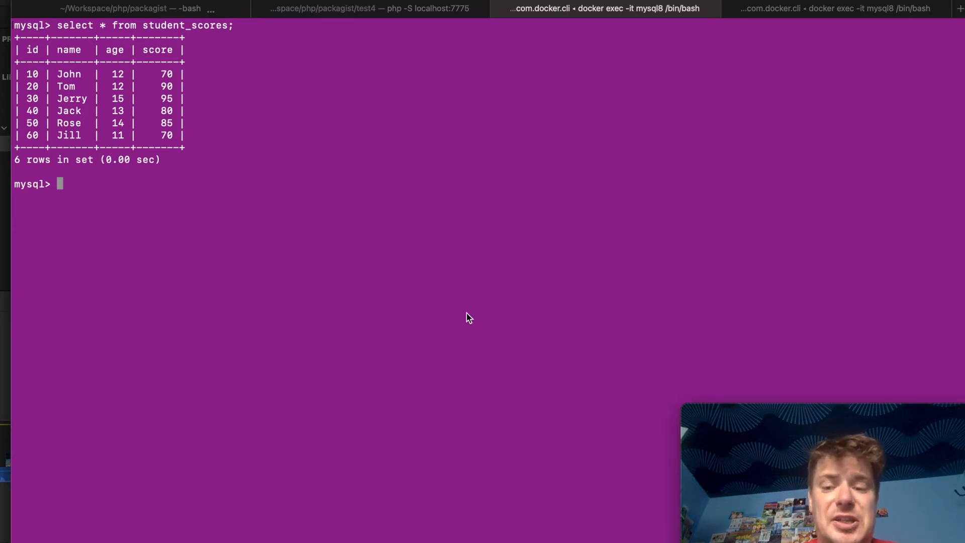
text(begin;)
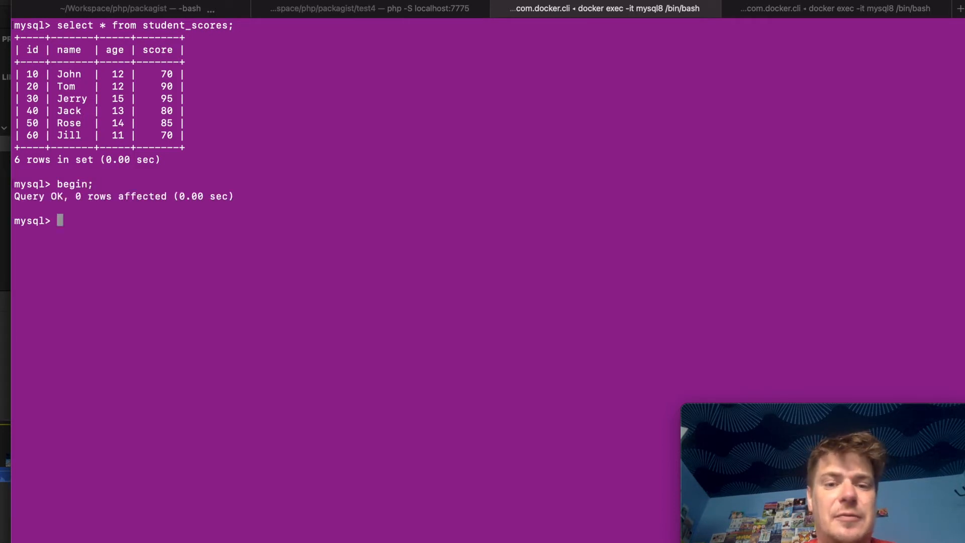
text(select)
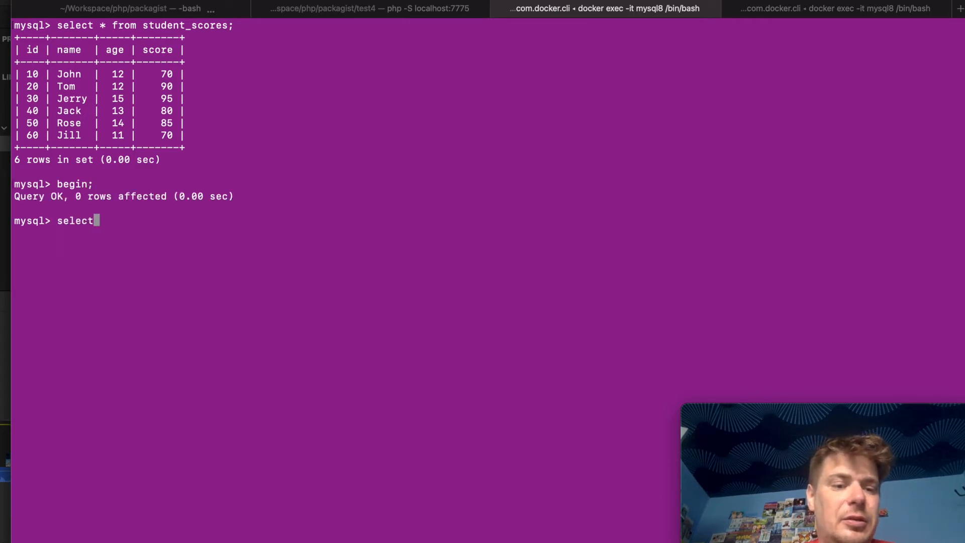
text(* from)
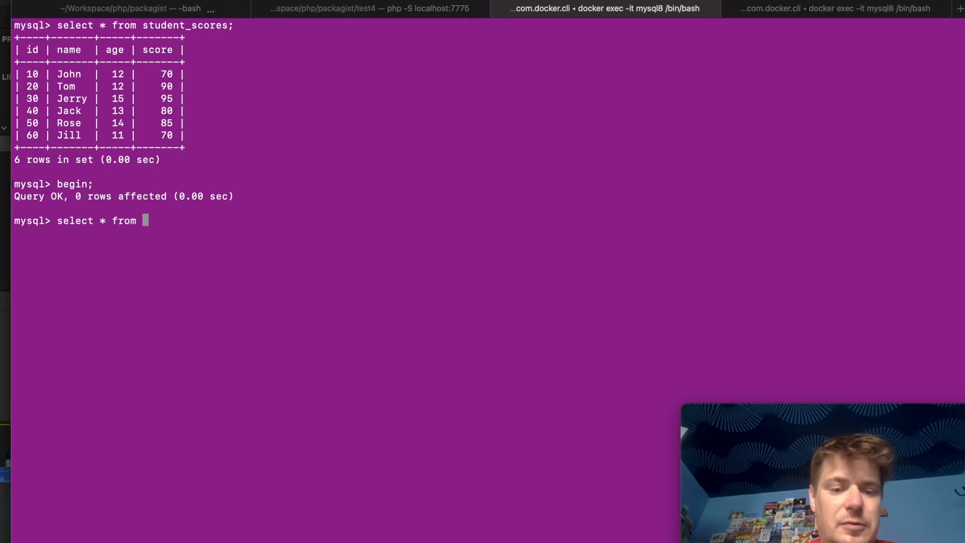
text(student_scores where id)
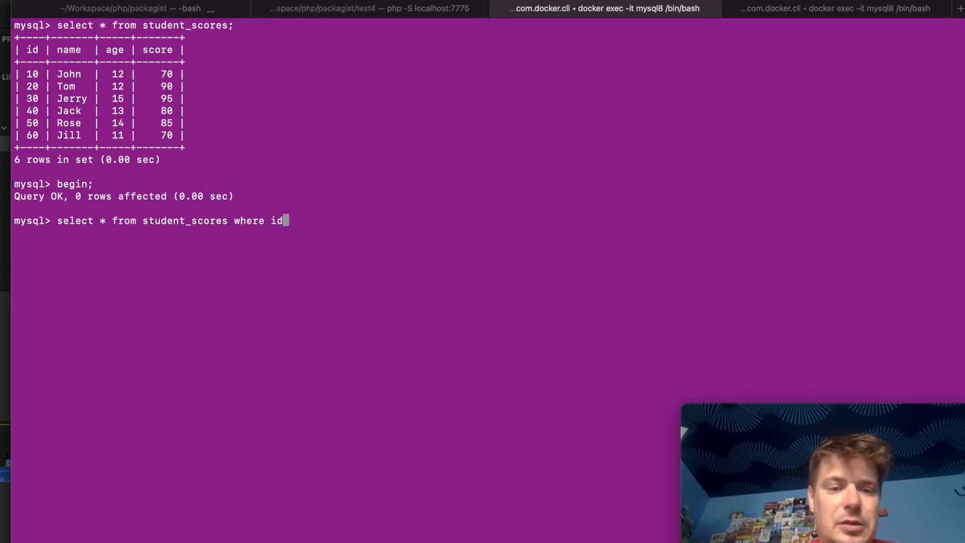
text(=50)
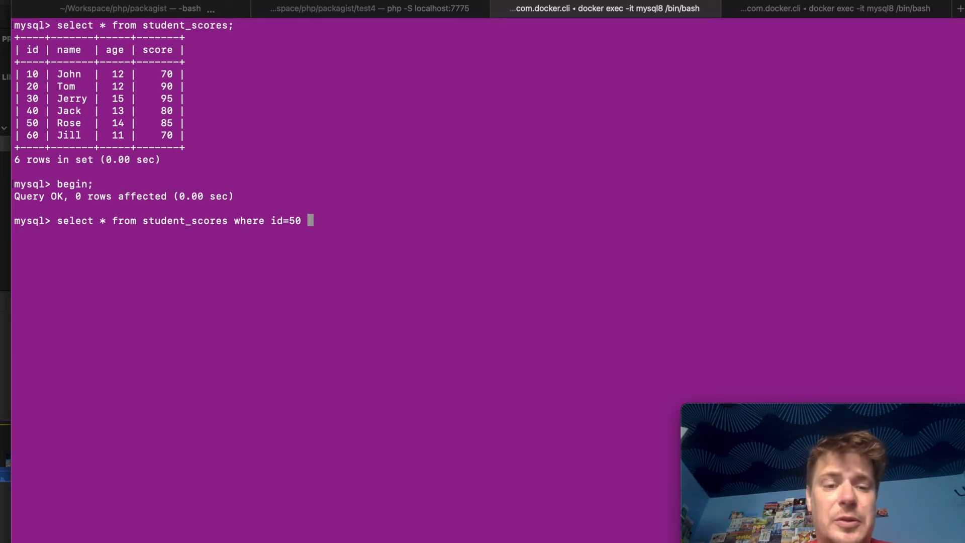
text(for update;)
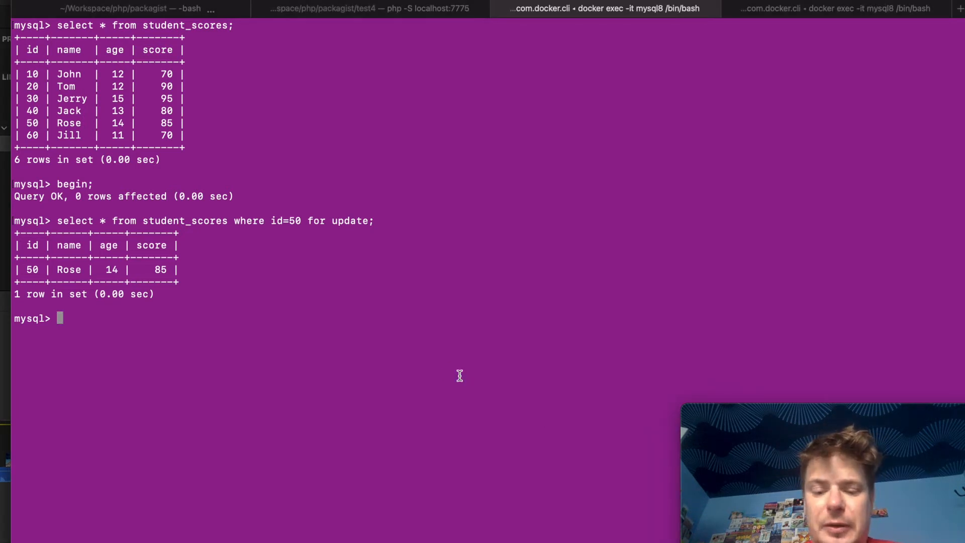
- Query performance_schema.data_locks listing engine, lock IDs, thread, lock type and mode
text(select ENGINE, ENGINE_LOCK_ID, ENGINE_TRANSACTION_ID, THREAD_ID, LOCK_TYPE, LOCK_MODE, LOCK_STATUS, LOCK_DATA from performance_schema.data_locks;)
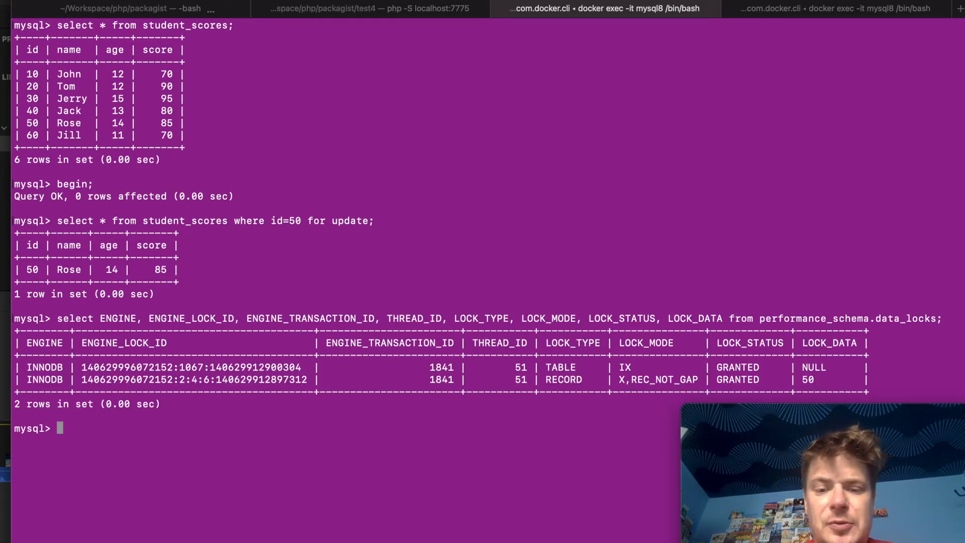
mouse_move(616, 379)
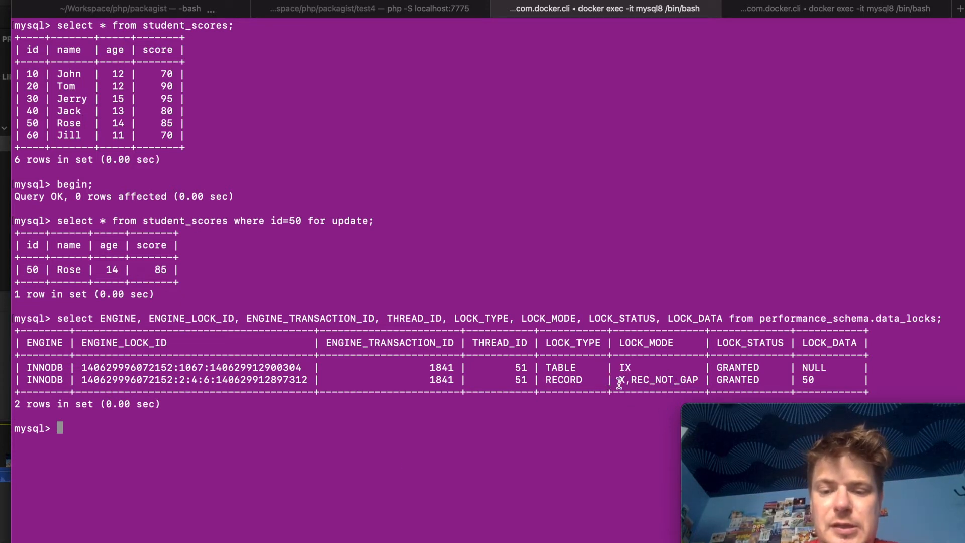
double_click(657, 379)
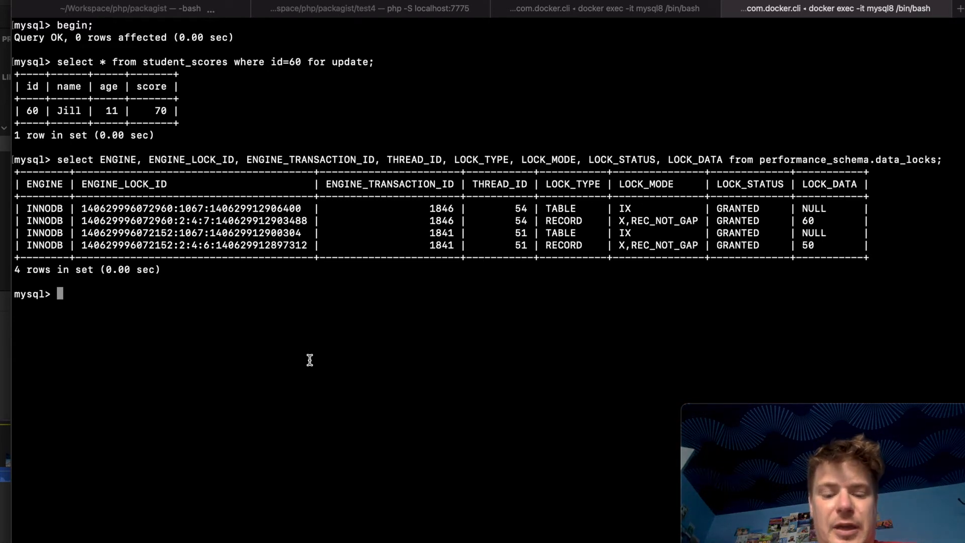
- Run a select-for-update on student_scores row id 60 in the second session
text(select * from student_scores where id=60 for update;)
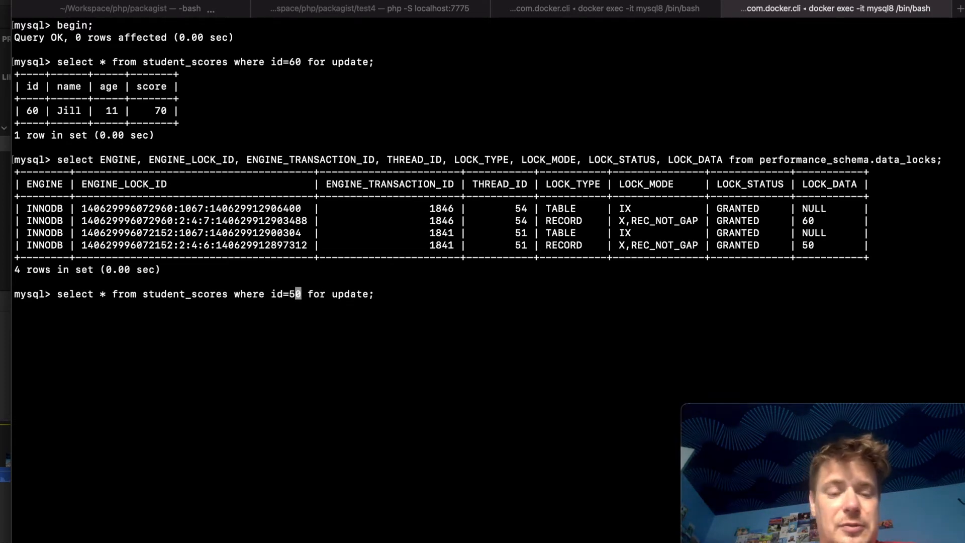
key(enter)
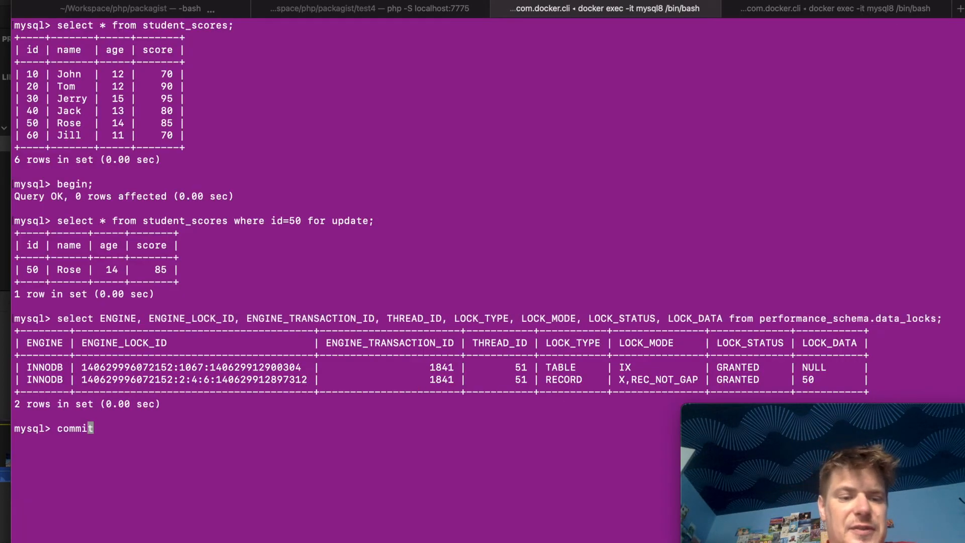
- Finish the commit statement at the first session's prompt without running it
text(;)
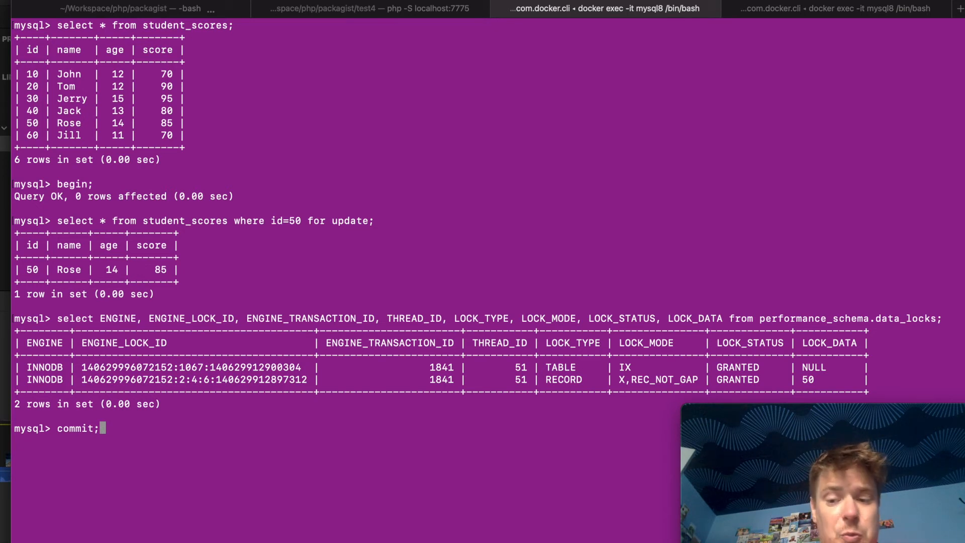
mouse_move(425, 475)
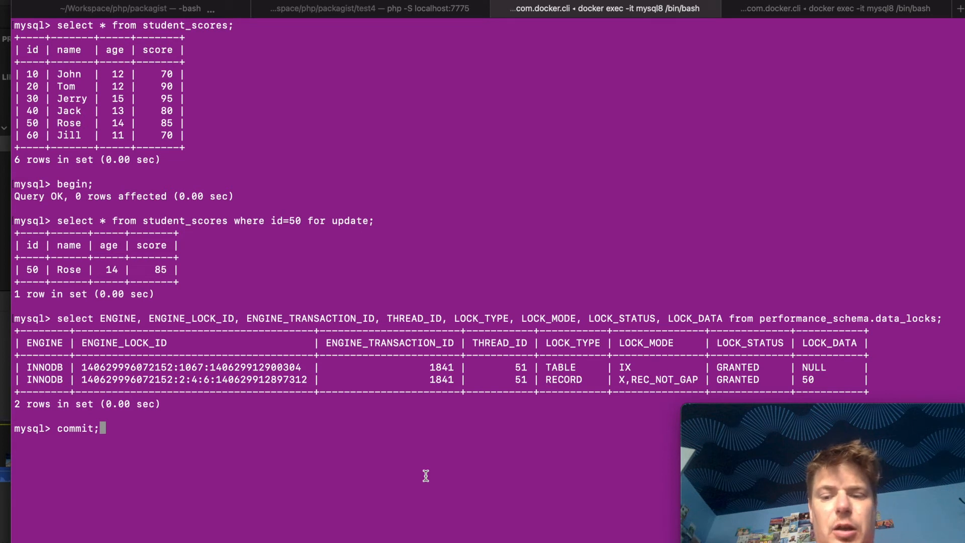
mouse_move(250, 431)
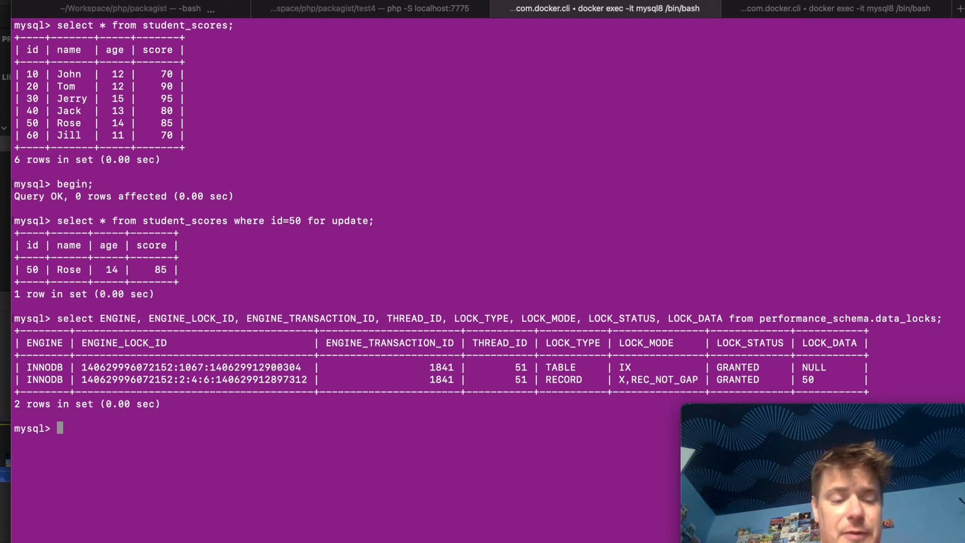
- Request student_scores row id 60 for update in the first session, hitting deadlock ERROR 1213
text(select * from student)
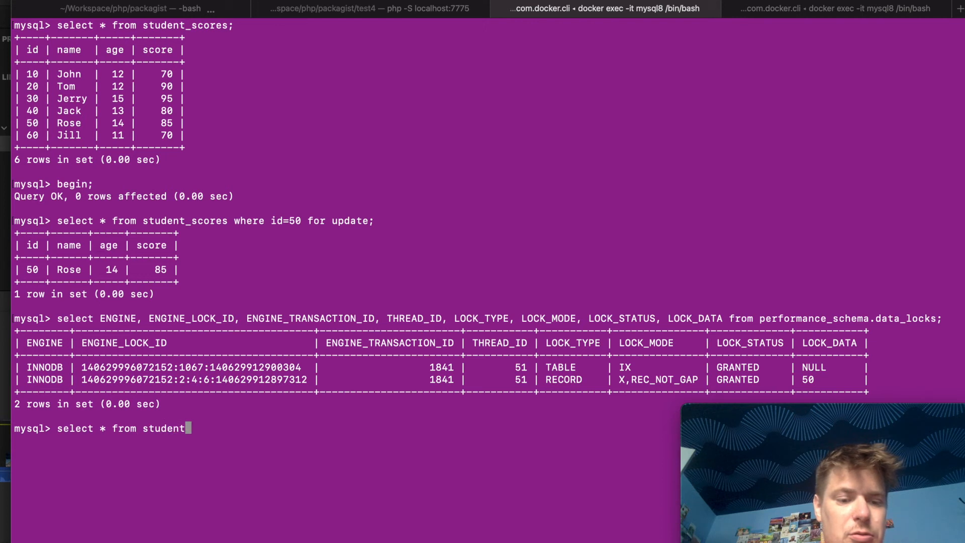
text(_scores wh)
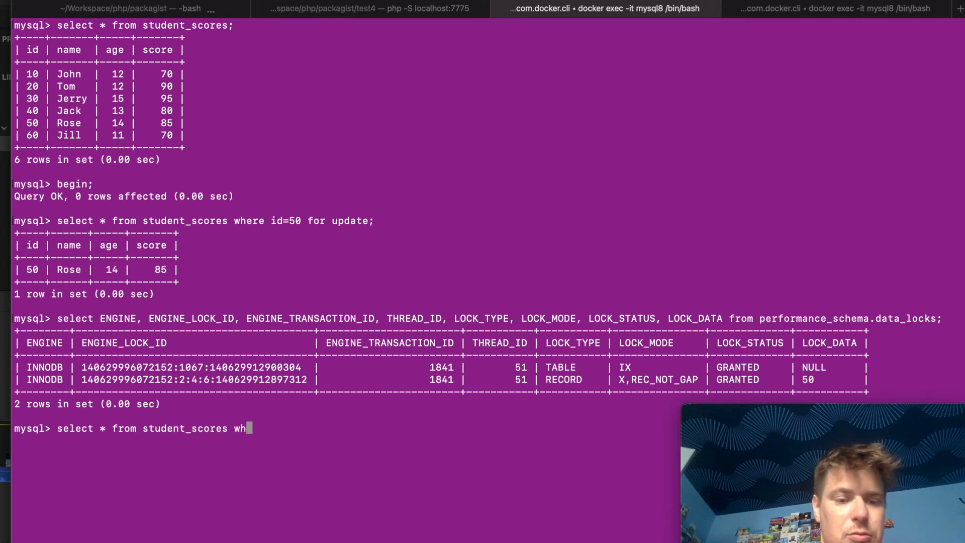
text(ere id=60 for update;)
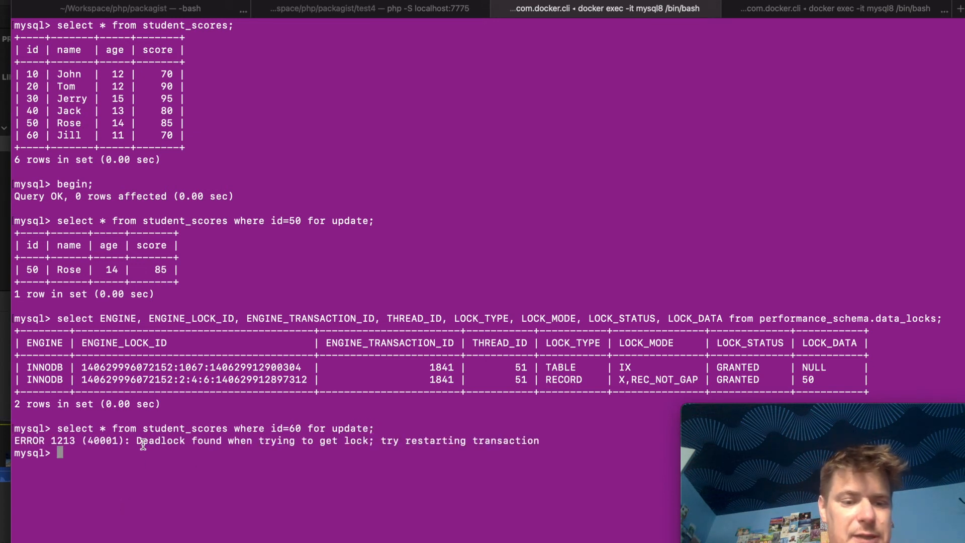
drag(137, 440, 514, 440)
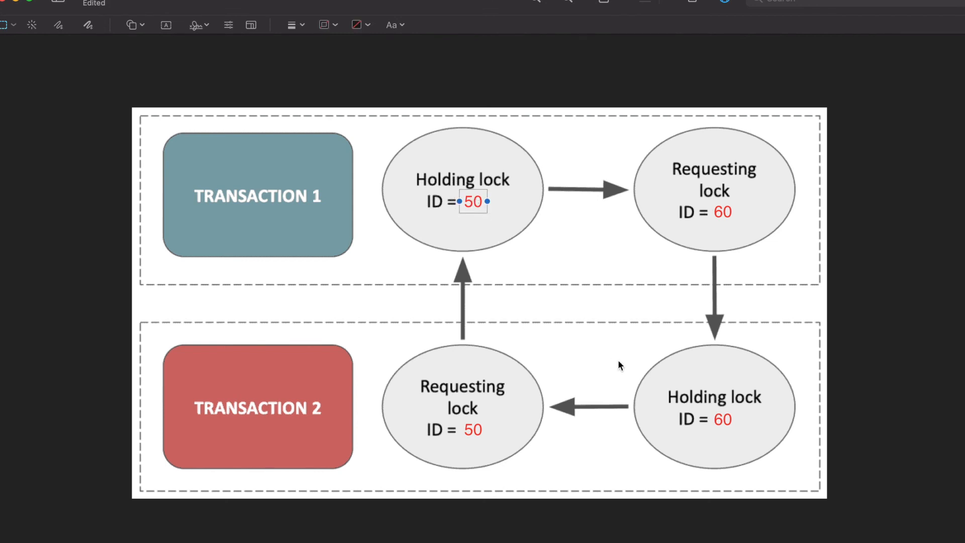
- Highlight Transaction 2's requested ID 50 label on the deadlock diagram, then deselect it
click(721, 419)
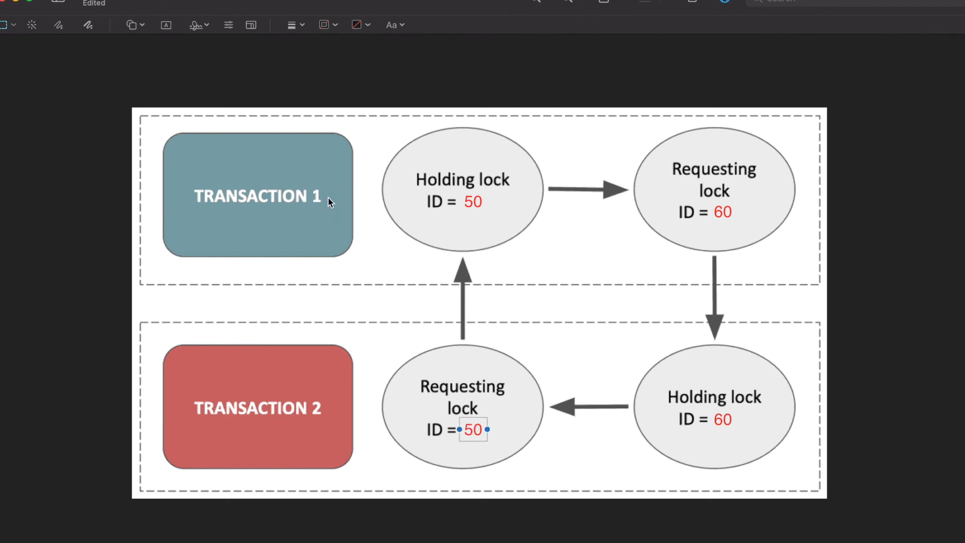
mouse_move(619, 261)
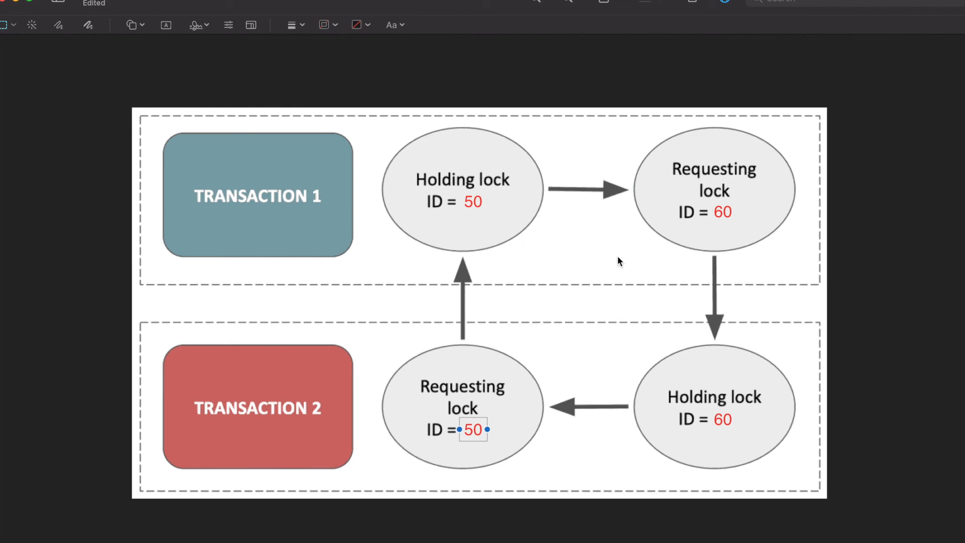
click(720, 212)
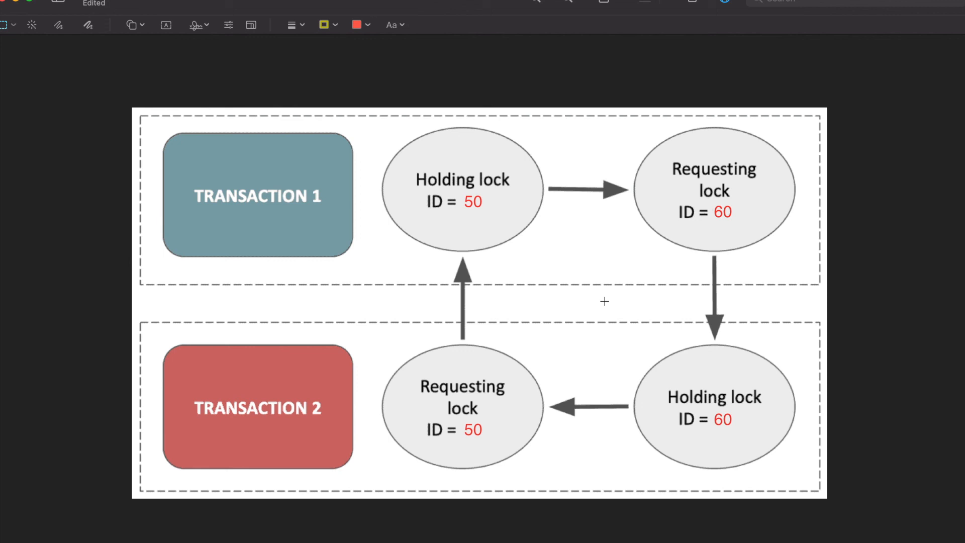
mouse_move(497, 51)
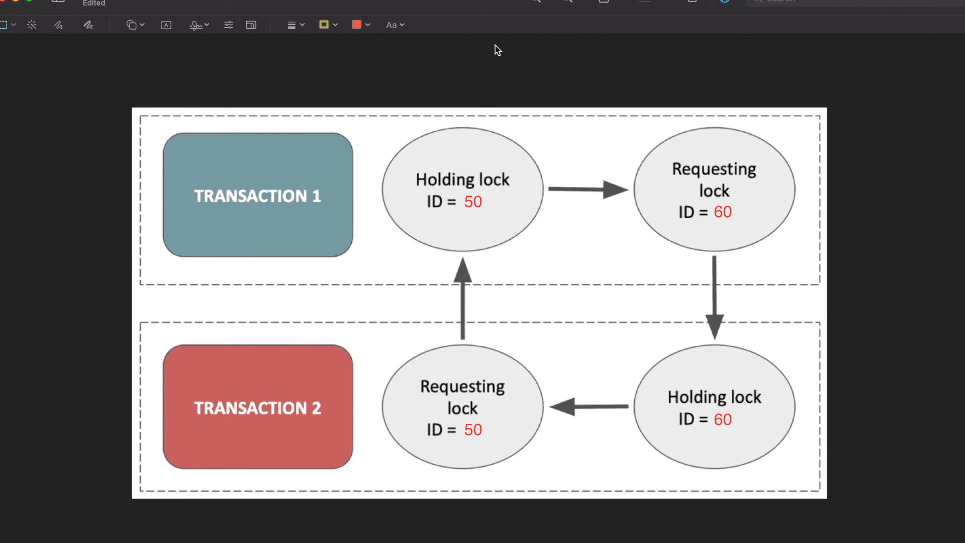